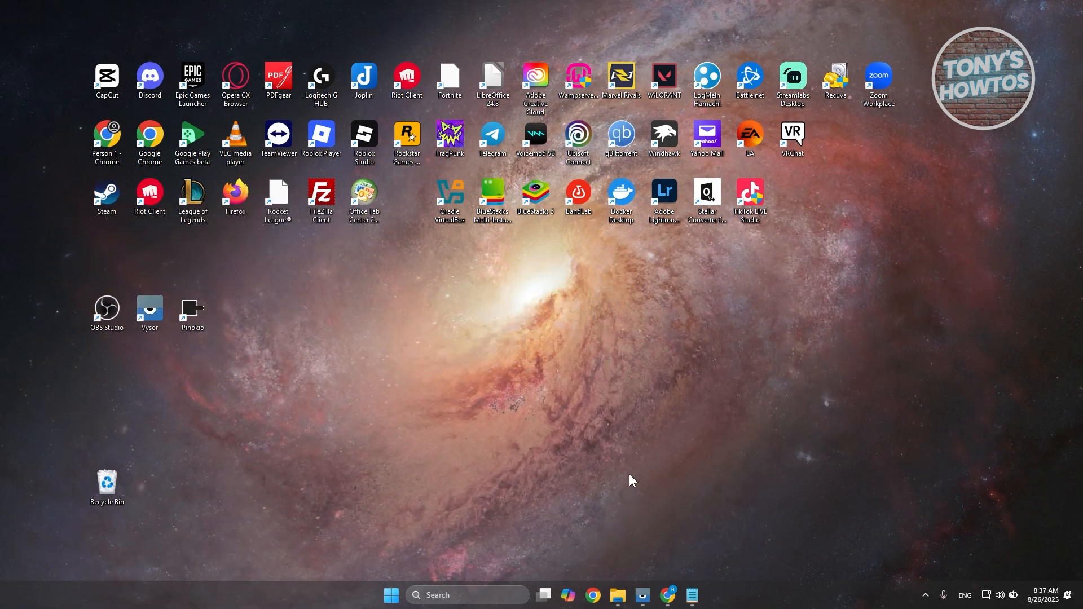
{"action": "mouse_move", "coordinate": [674, 573]}
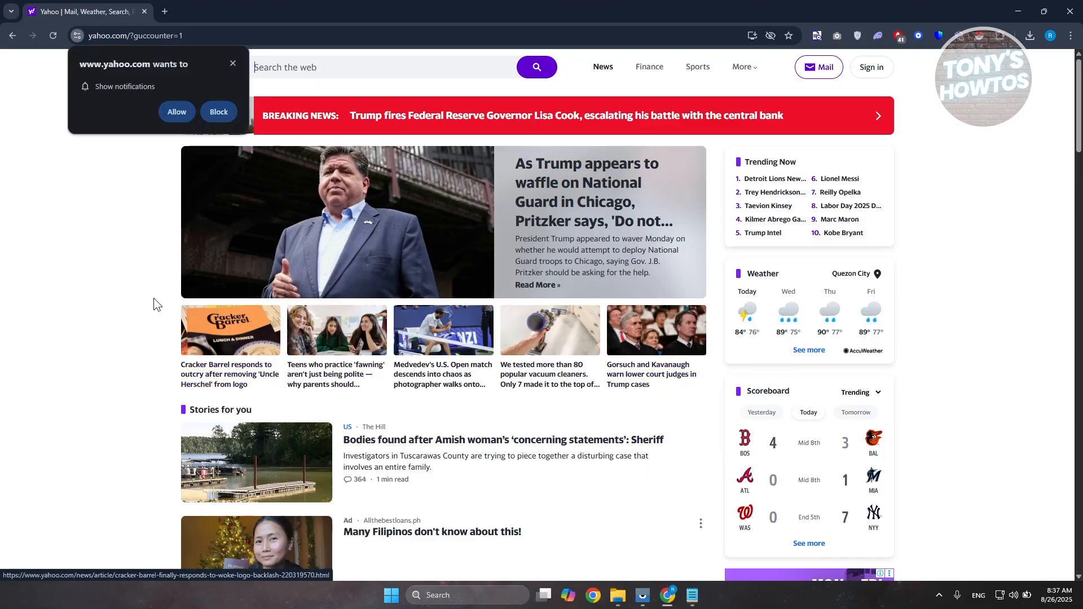
{"action": "left_click", "coordinate": [219, 112]}
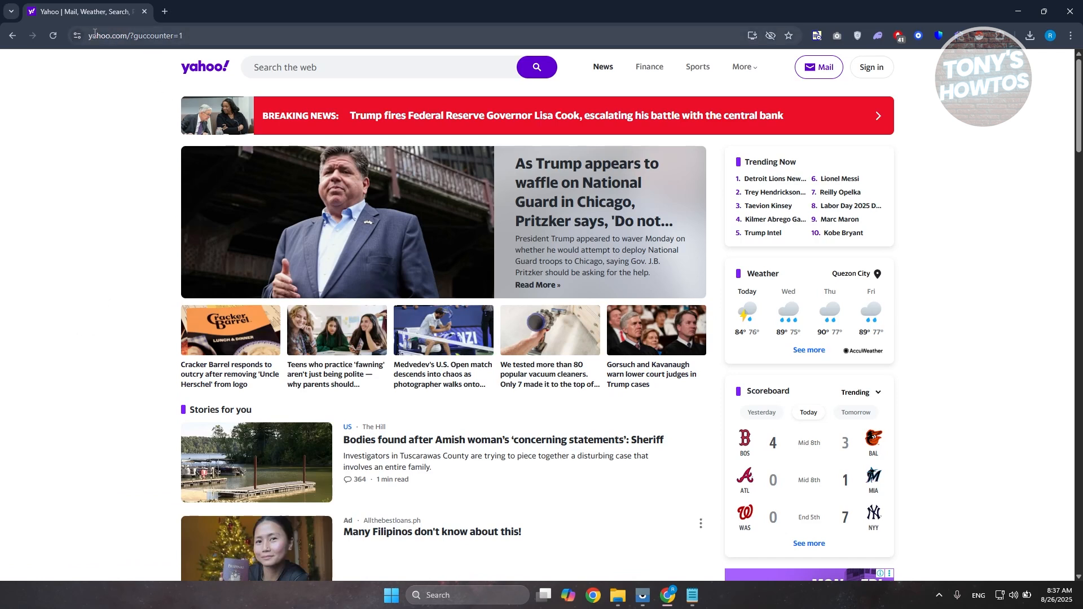
{"action": "mouse_move", "coordinate": [917, 72]}
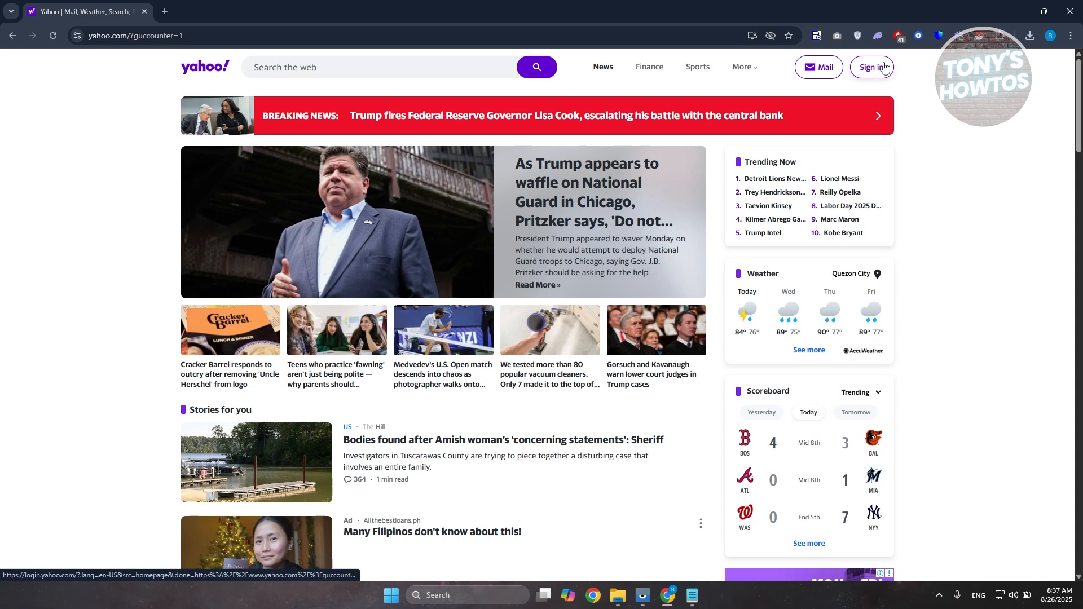
Go to the Yahoo account Sign in page from the home page header
{"action": "left_click", "coordinate": [871, 67]}
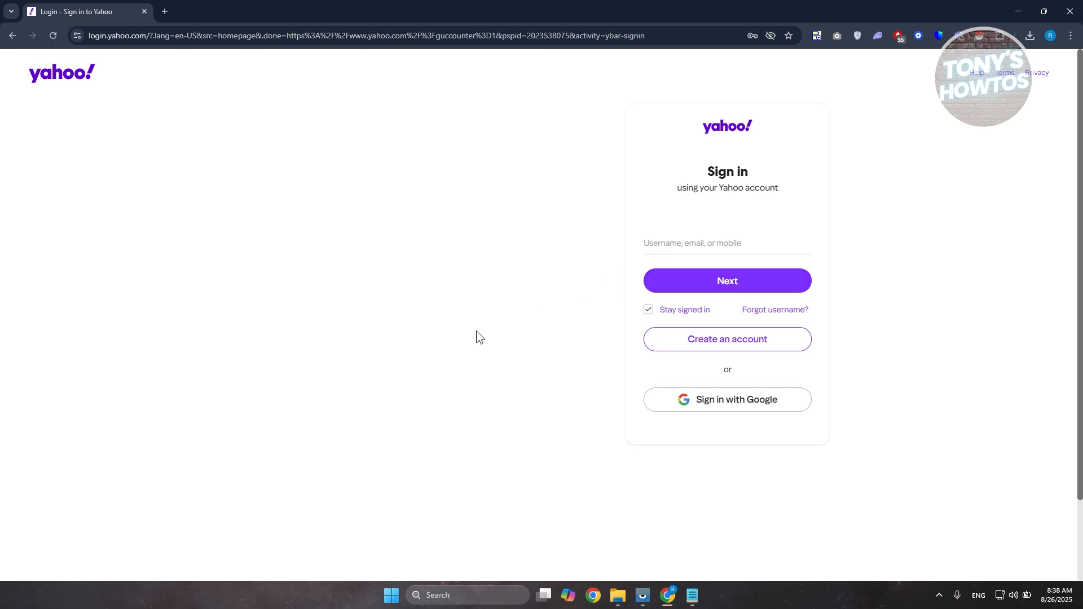
{"action": "mouse_move", "coordinate": [750, 445]}
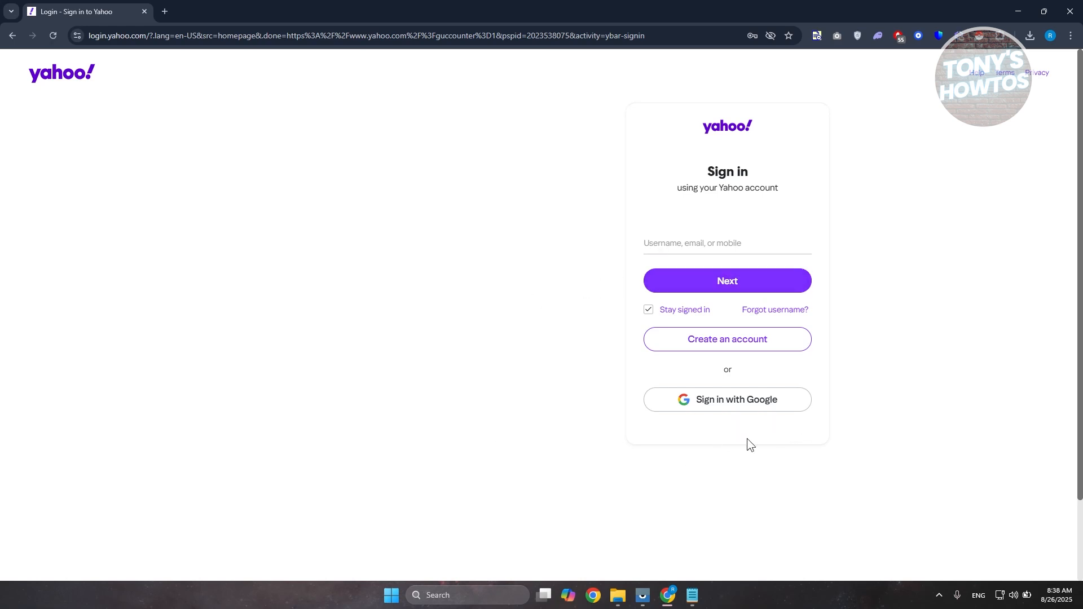
{"action": "mouse_move", "coordinate": [739, 408]}
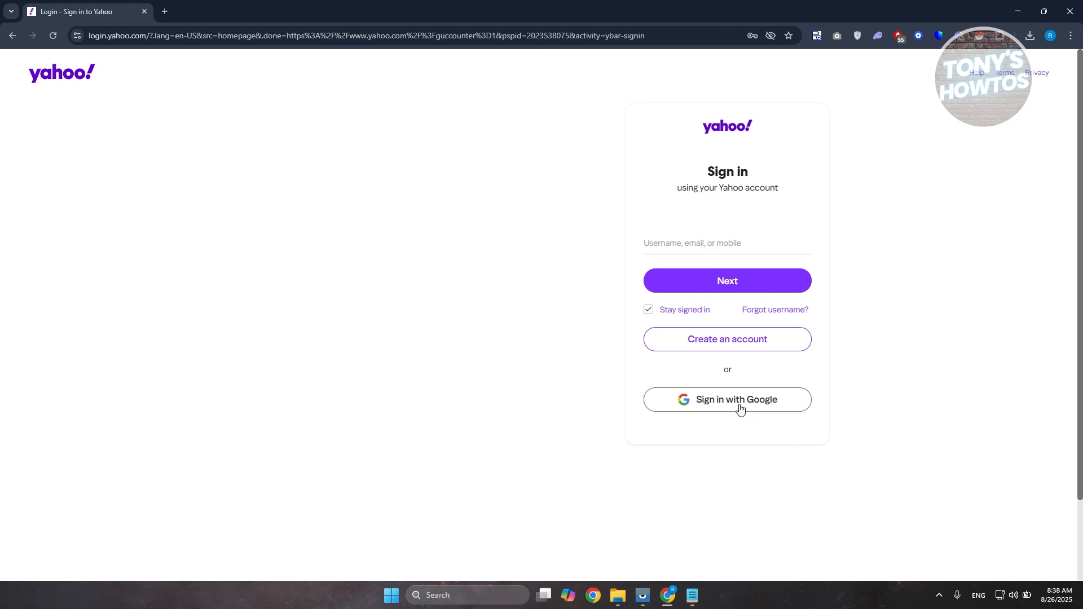
{"action": "mouse_move", "coordinate": [599, 340]}
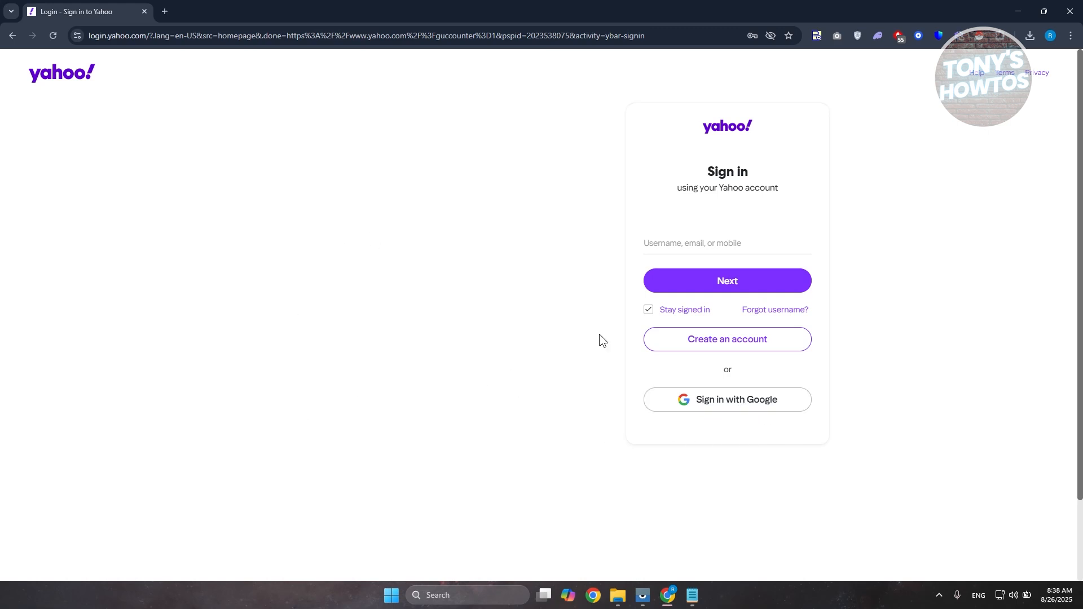
{"action": "mouse_move", "coordinate": [690, 242]}
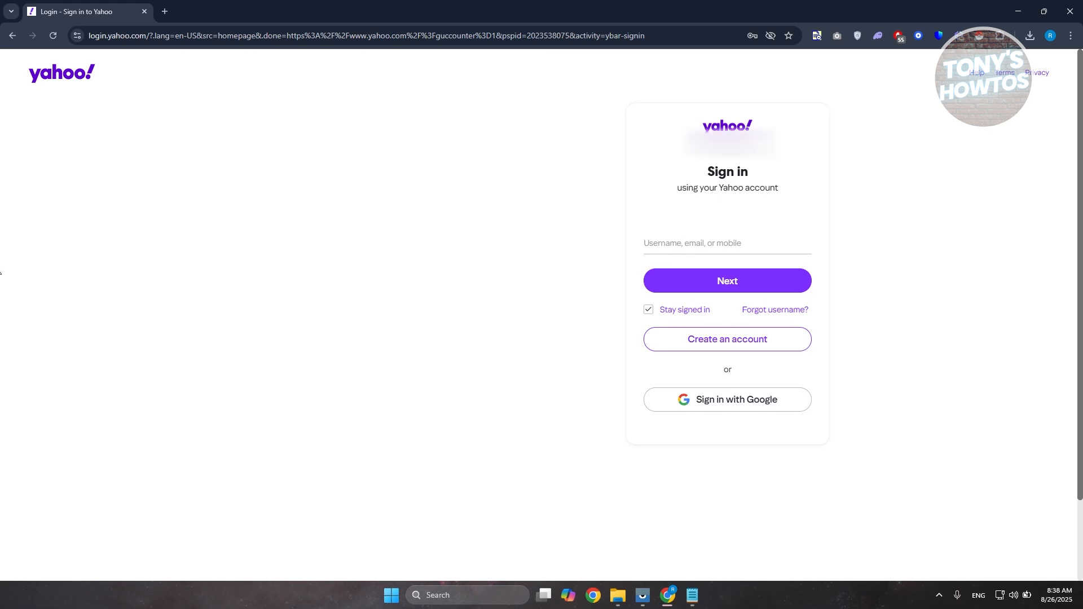
Submit the username with Next to reach the Enter password page
{"action": "left_click", "coordinate": [726, 280]}
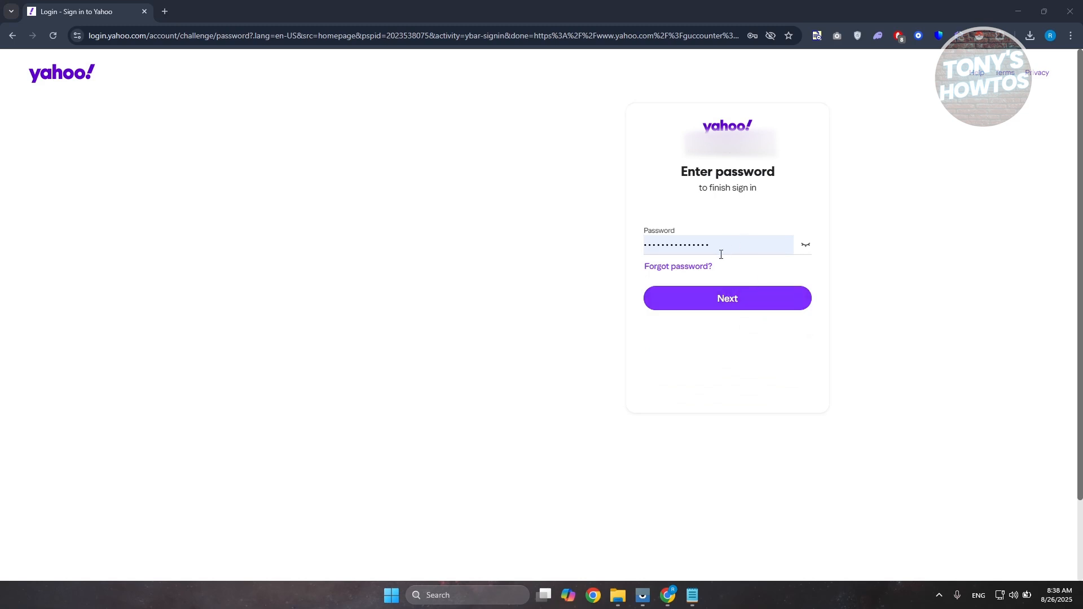
{"action": "mouse_move", "coordinate": [738, 261]}
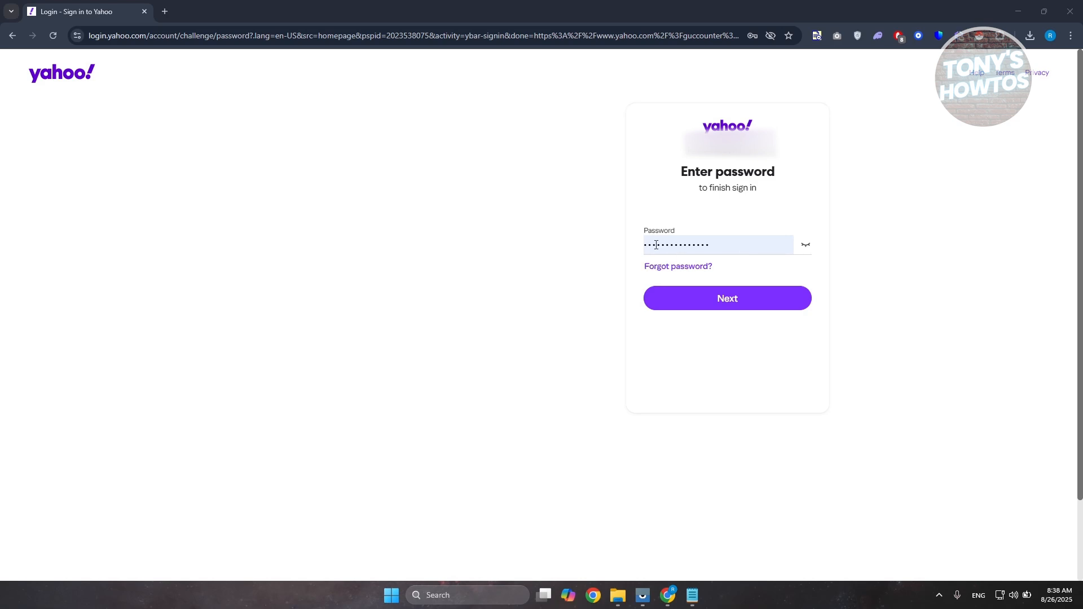
{"action": "mouse_move", "coordinate": [807, 247]}
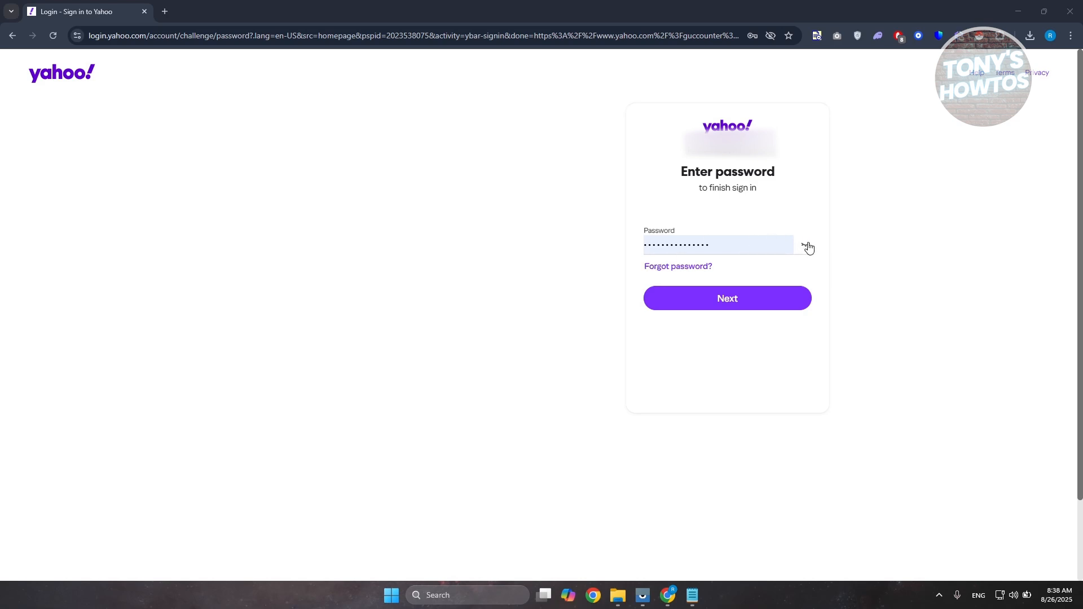
{"action": "mouse_move", "coordinate": [813, 247]}
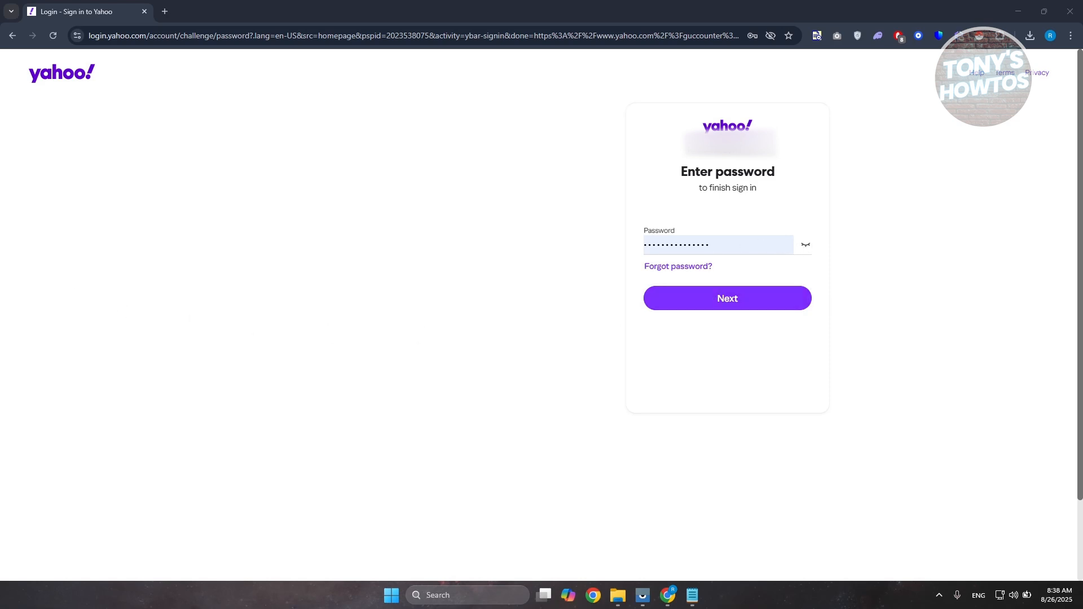
Finish signing in with the password and open the Yahoo Mail inbox
{"action": "left_click", "coordinate": [726, 297]}
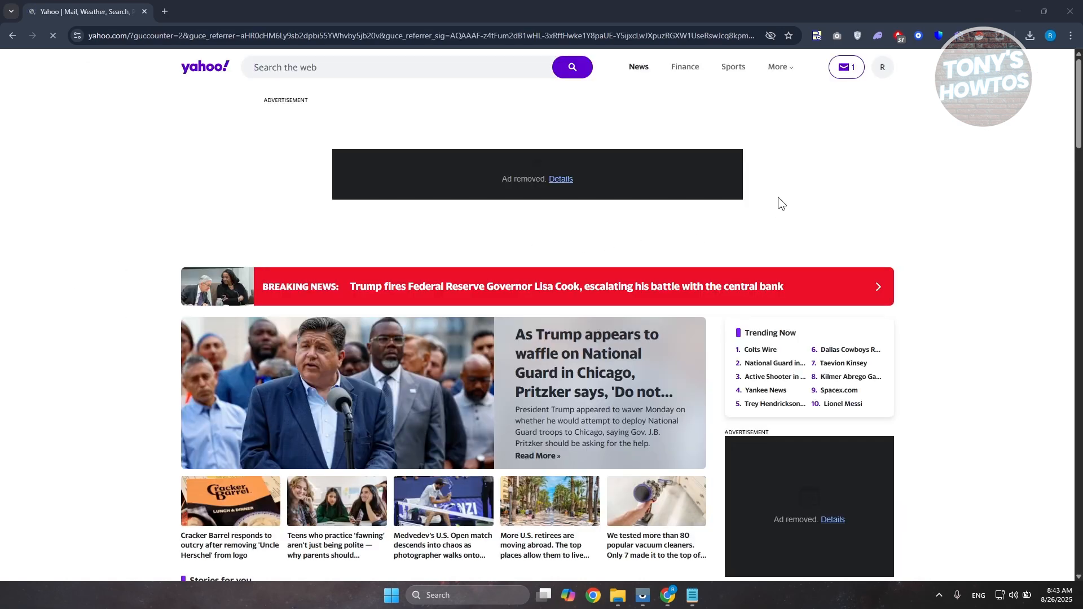
{"action": "mouse_move", "coordinate": [844, 67]}
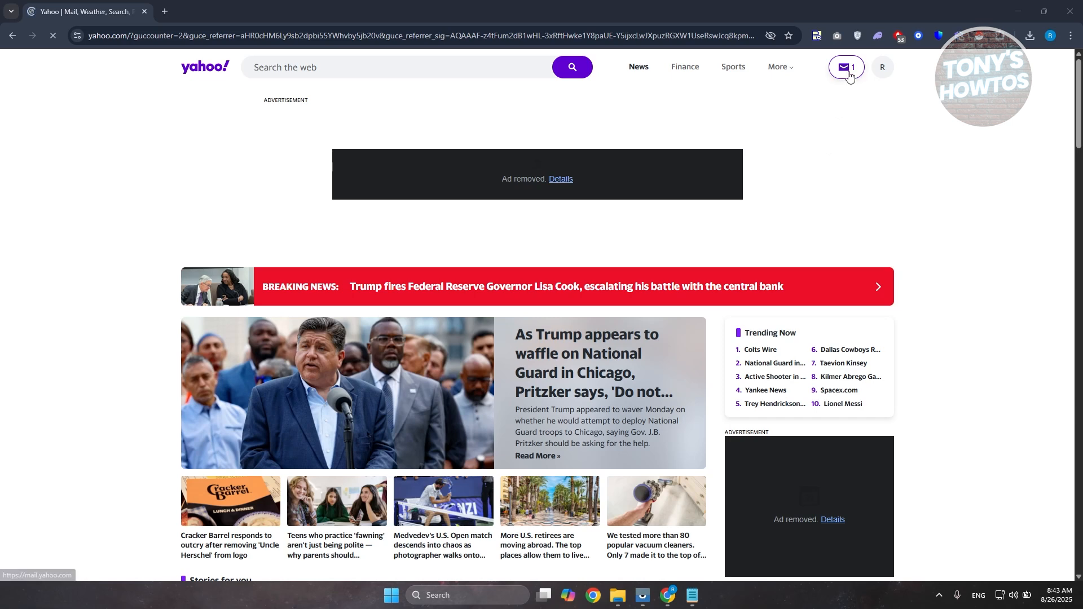
{"action": "left_click", "coordinate": [842, 67]}
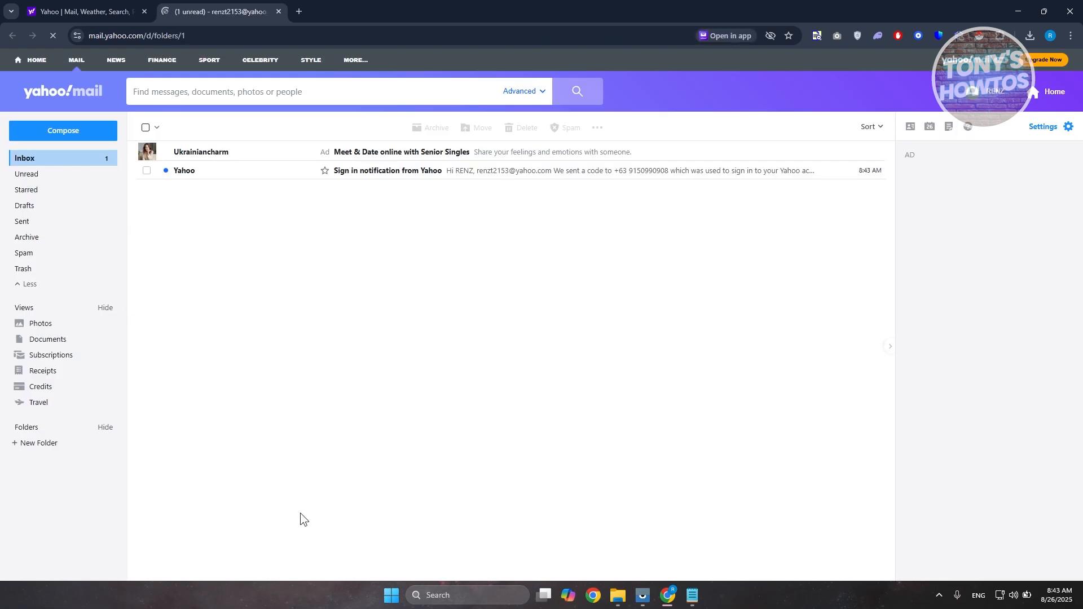